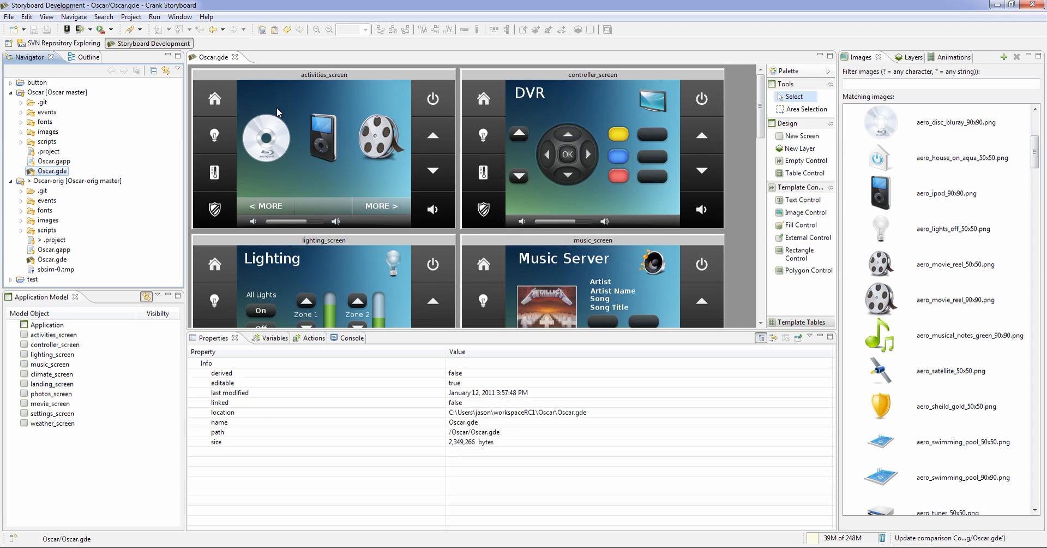
mouse_move(678, 67)
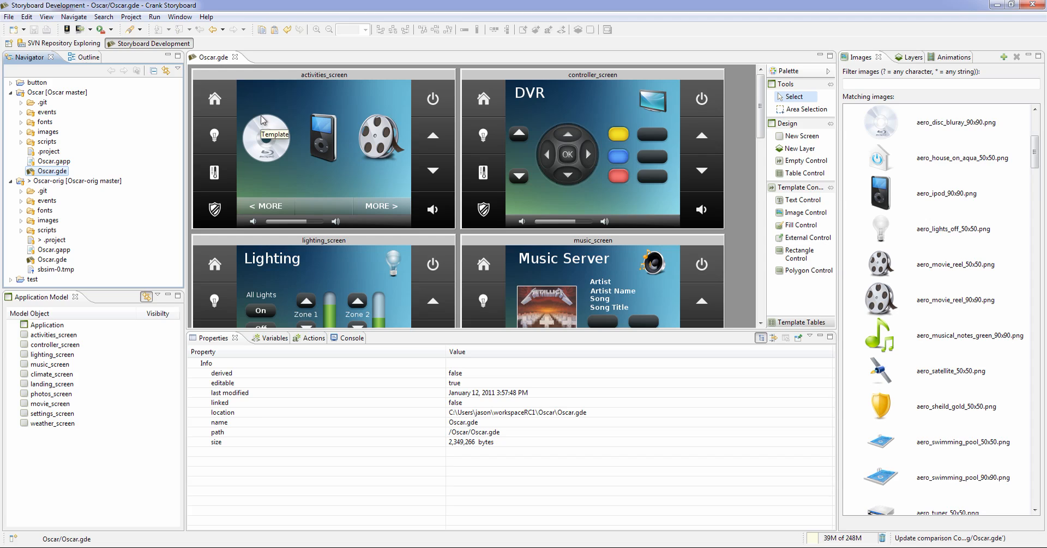
mouse_move(720, 44)
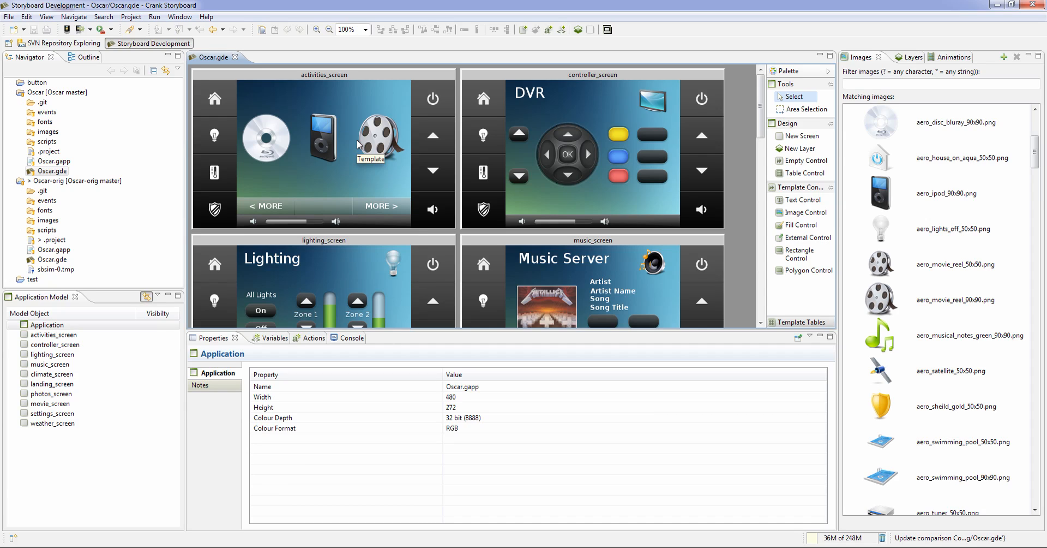
mouse_move(396, 137)
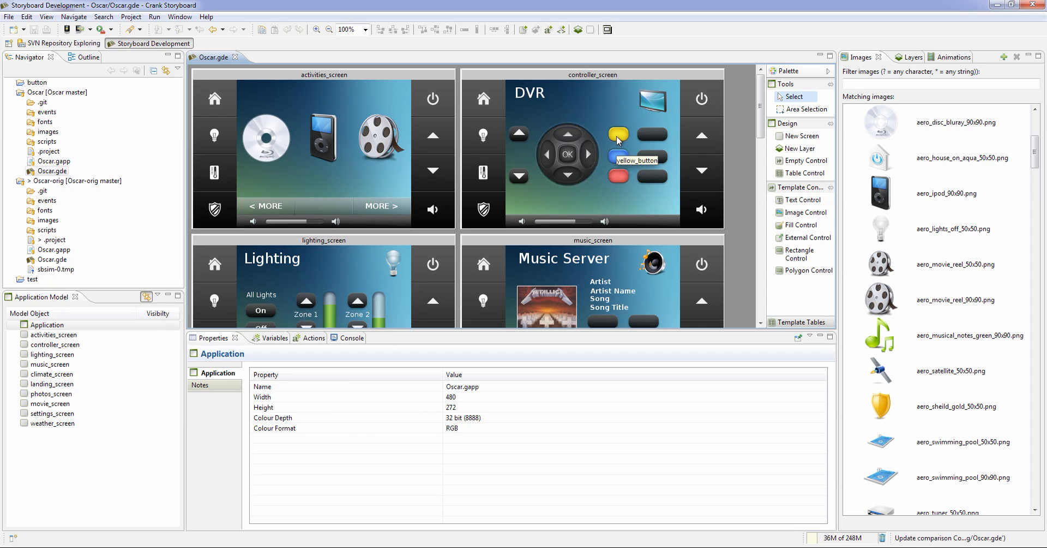
Drag the yellow, blue and red buttons into a row below the OK pad.
left_click(618, 135)
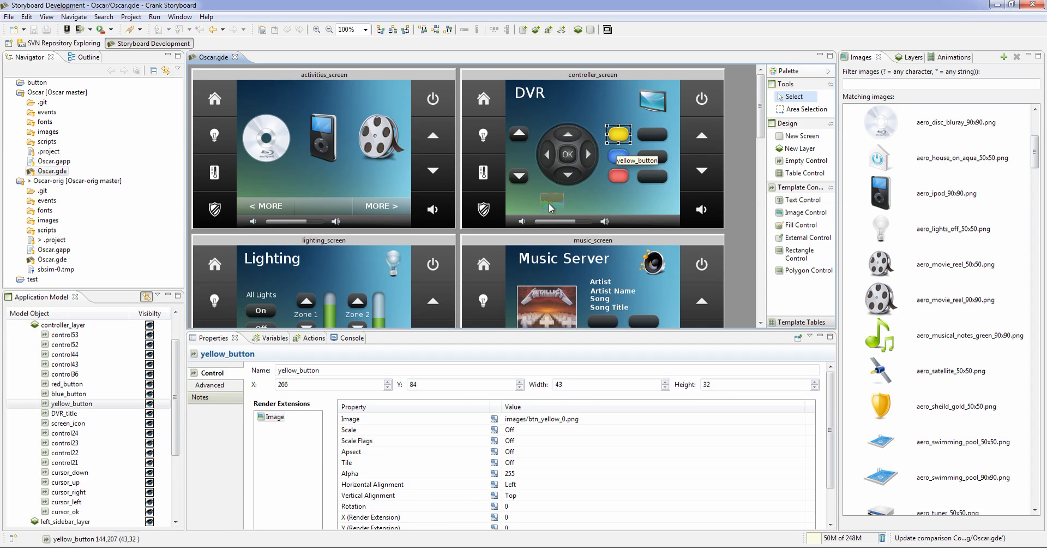
left_click(618, 154)
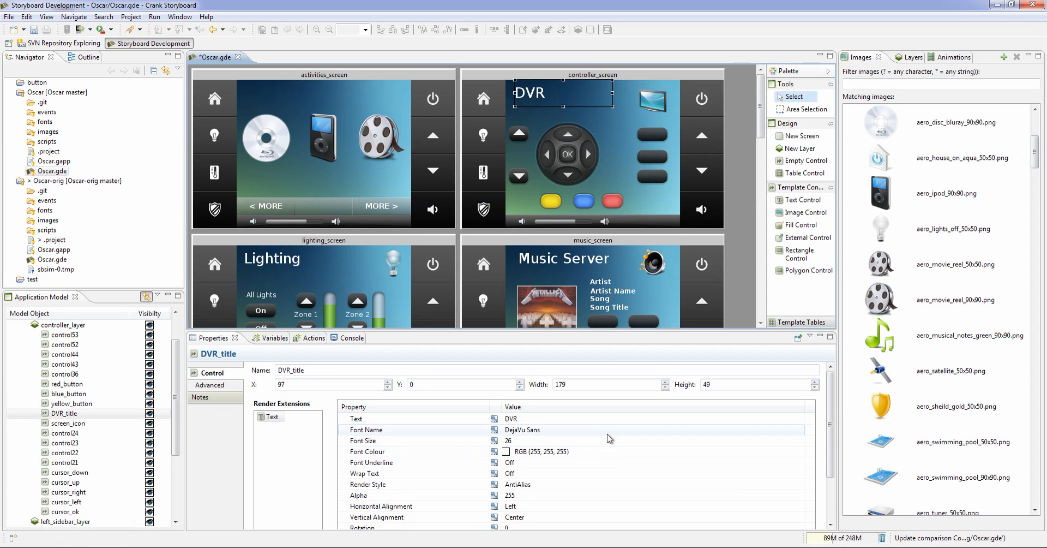
Give DVR_title the Bitstream Vera Sans Oblique font at size 24, coloured orange.
left_click(799, 430)
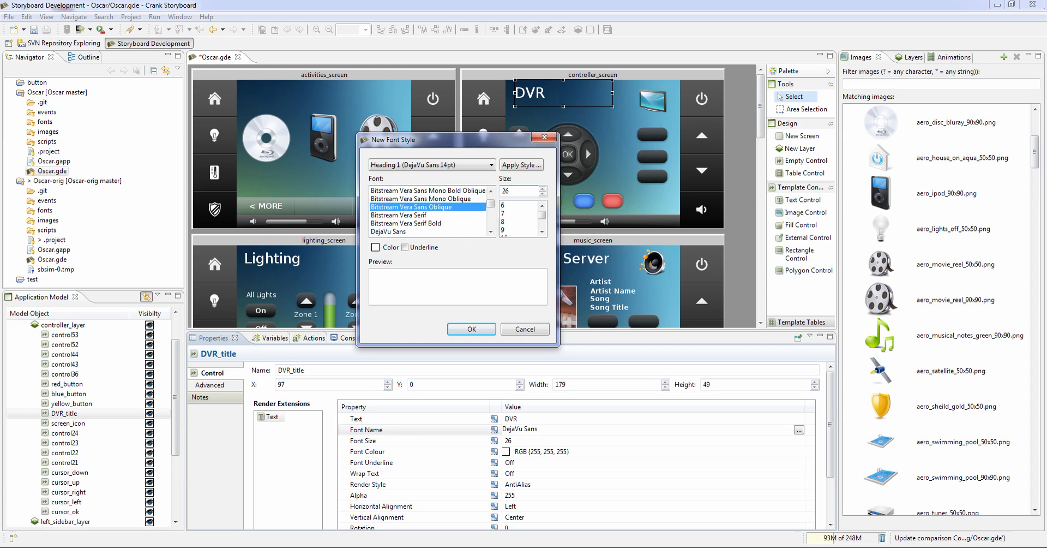
left_click(470, 328)
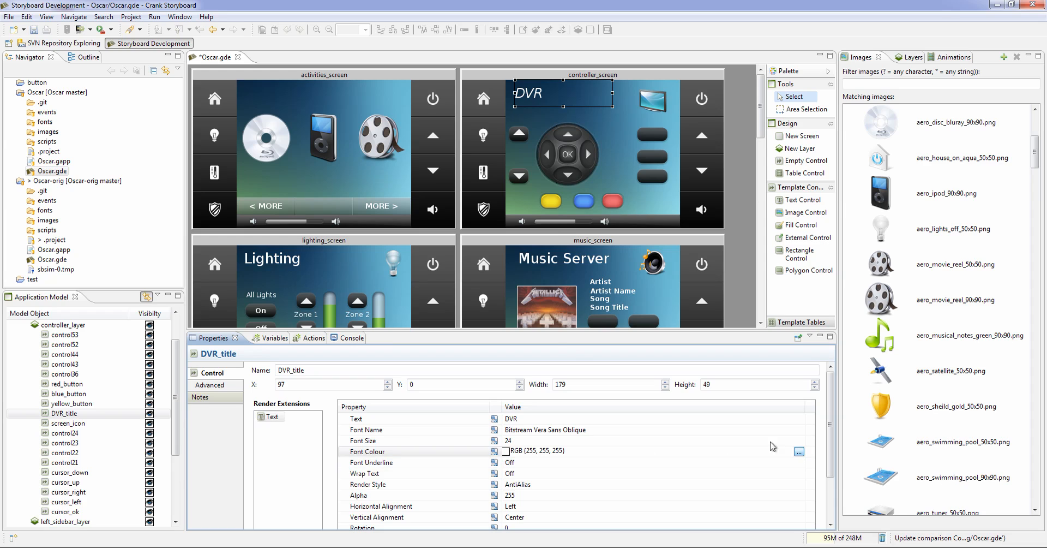
left_click(799, 451)
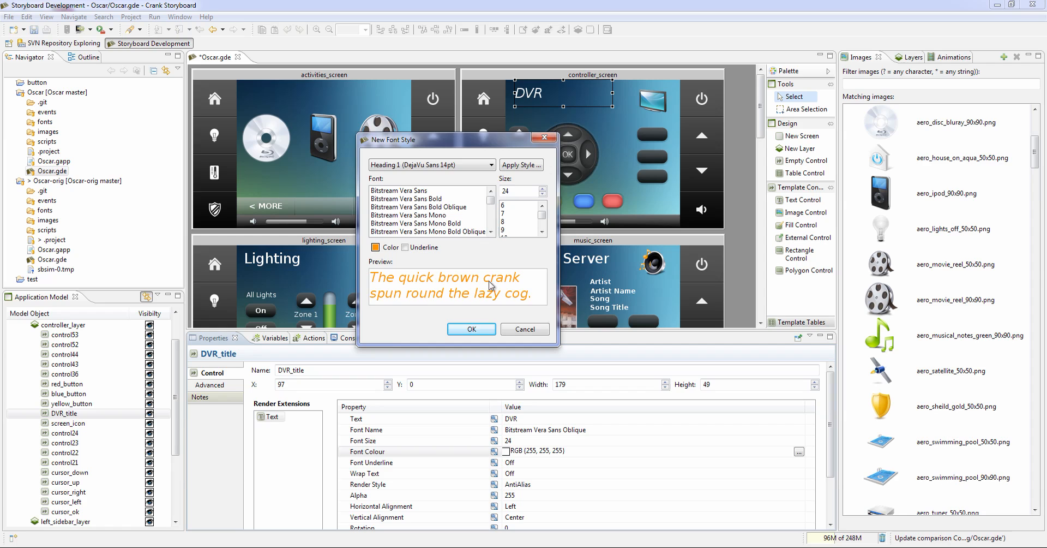
left_click(471, 328)
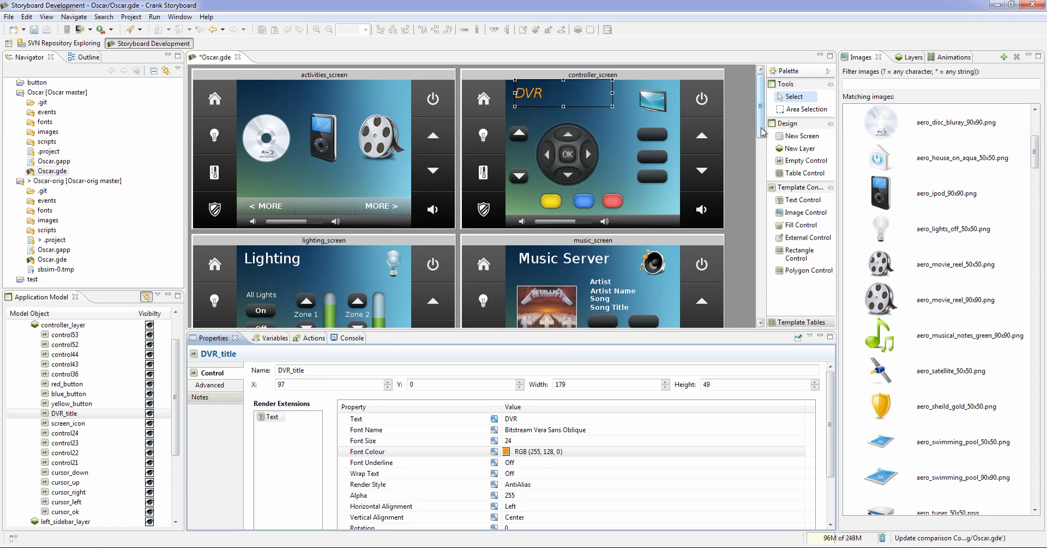
Set Scale to On for music_screen's album_art and save Oscar.gde.
scroll("down", 3)
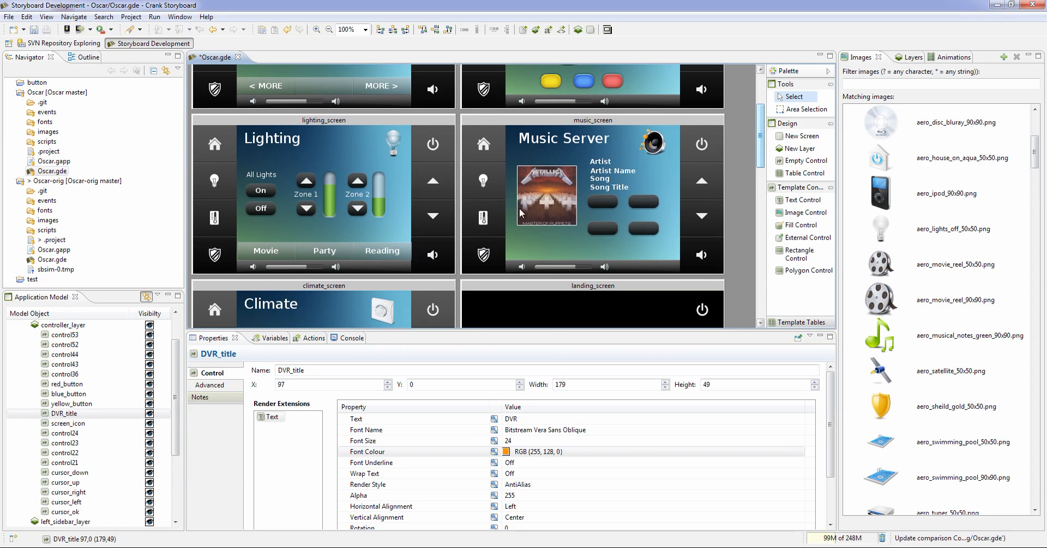
left_click(545, 195)
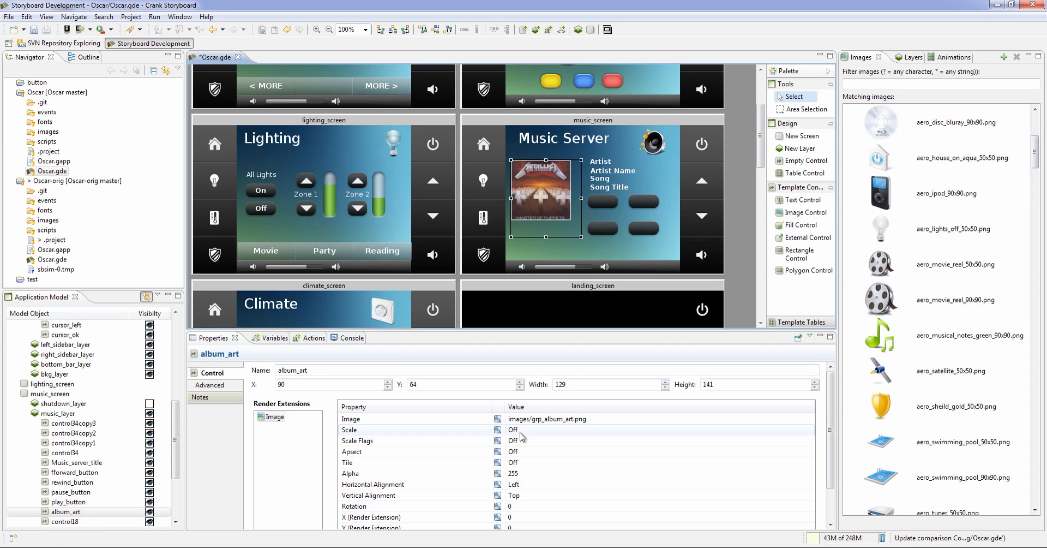
left_click(498, 429)
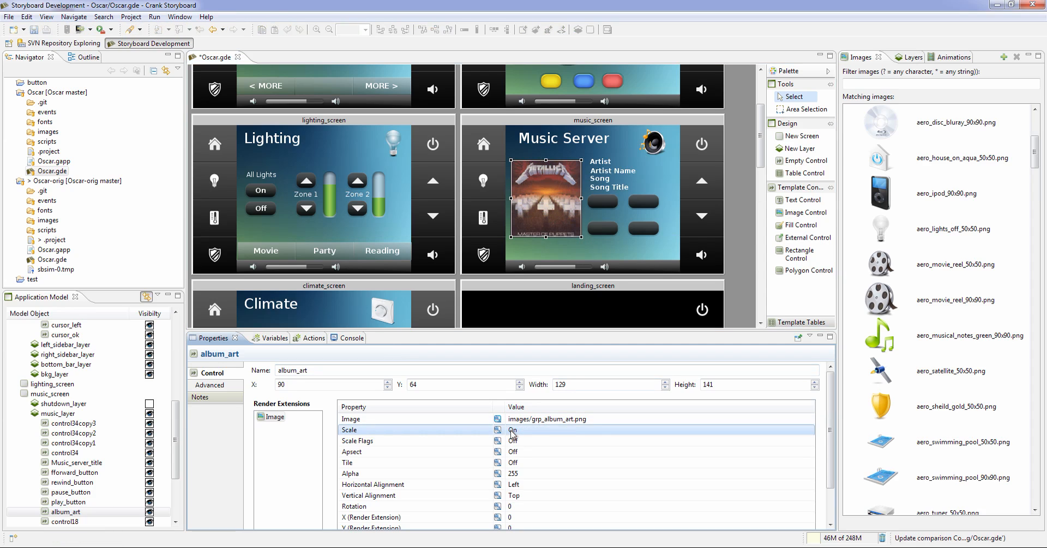
left_click(601, 227)
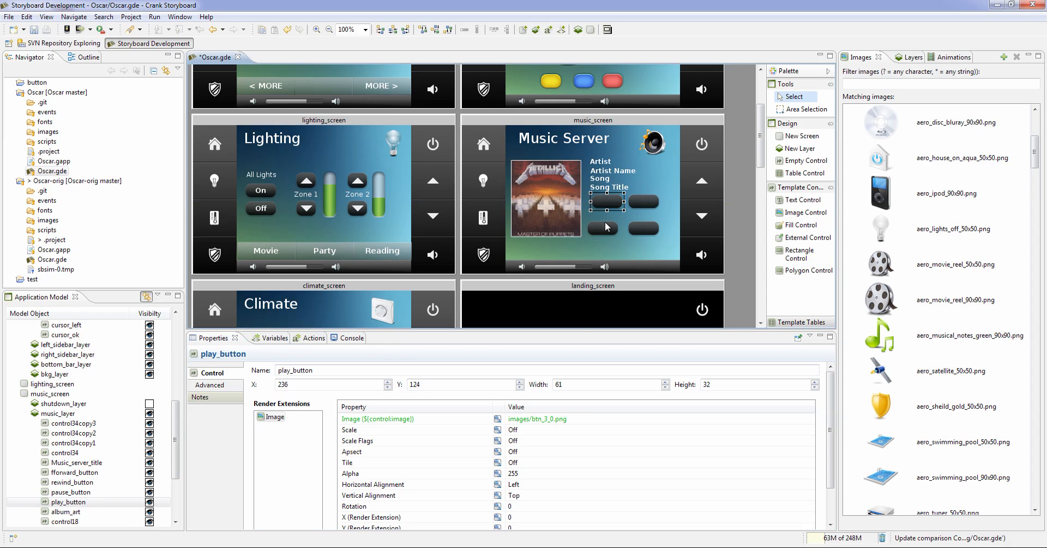
left_click(606, 227)
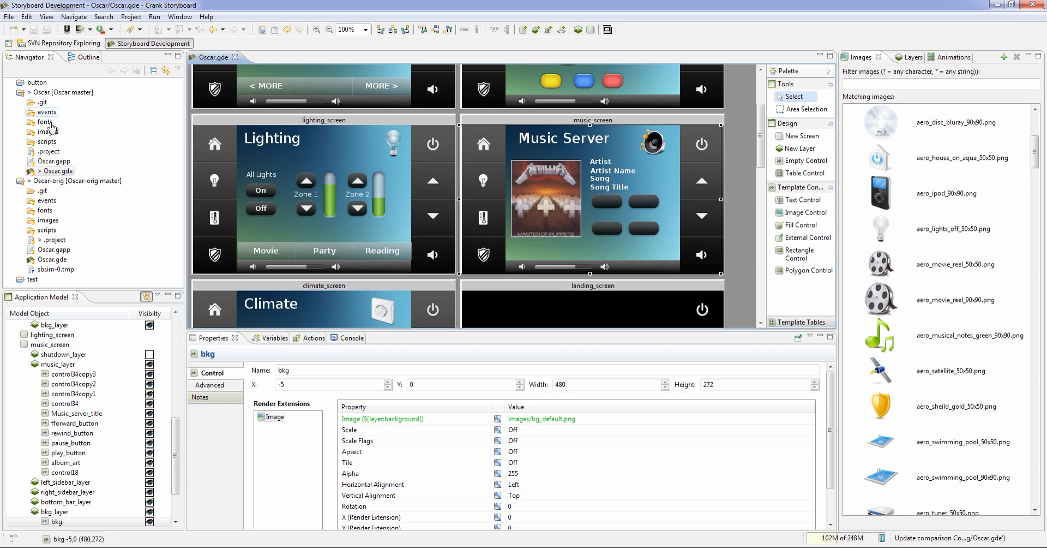
Select Oscar.gde from both Oscar and Oscar-orig and compare them with each other.
left_click(56, 170)
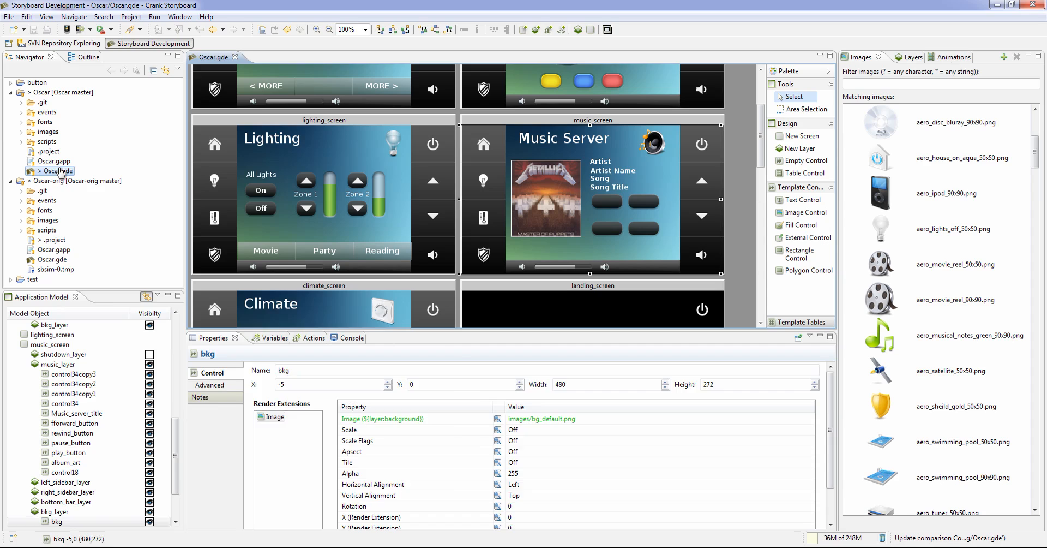
left_click(56, 171)
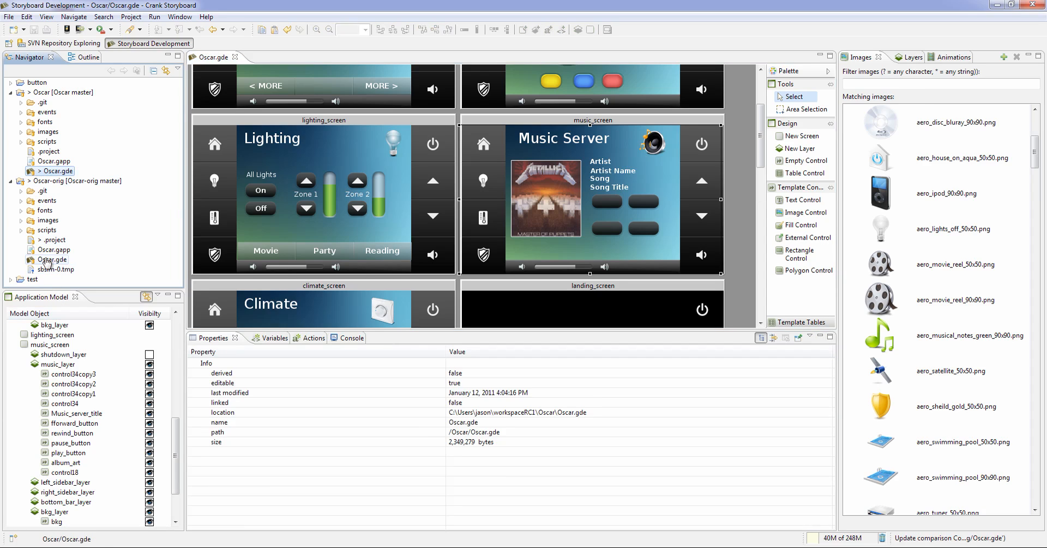
left_click(53, 260)
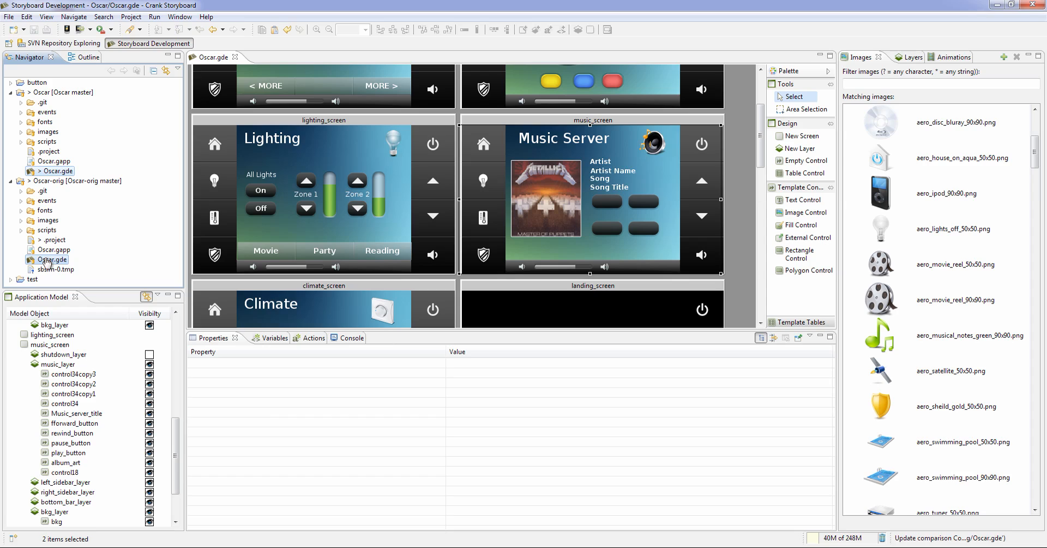
right_click(51, 259)
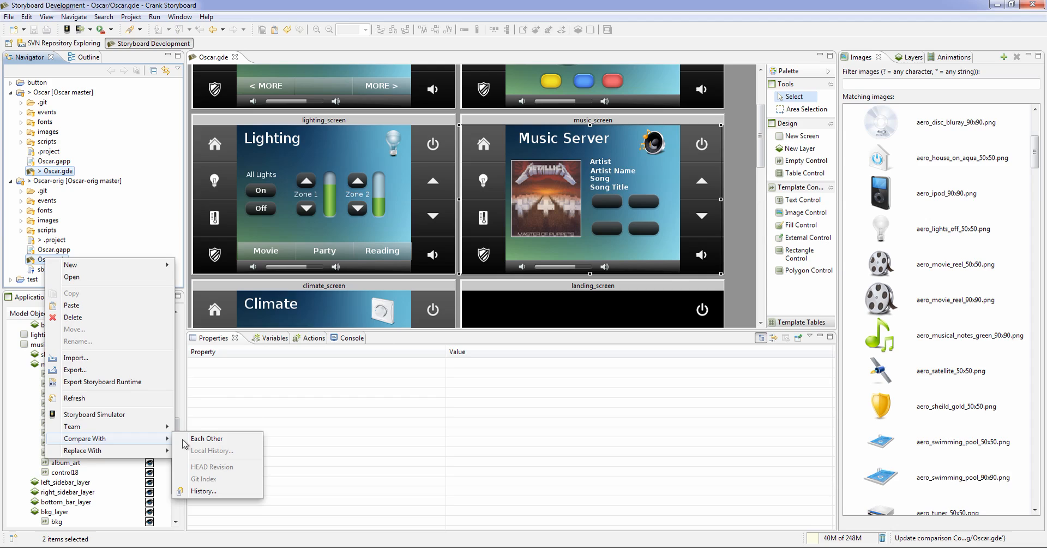
left_click(207, 438)
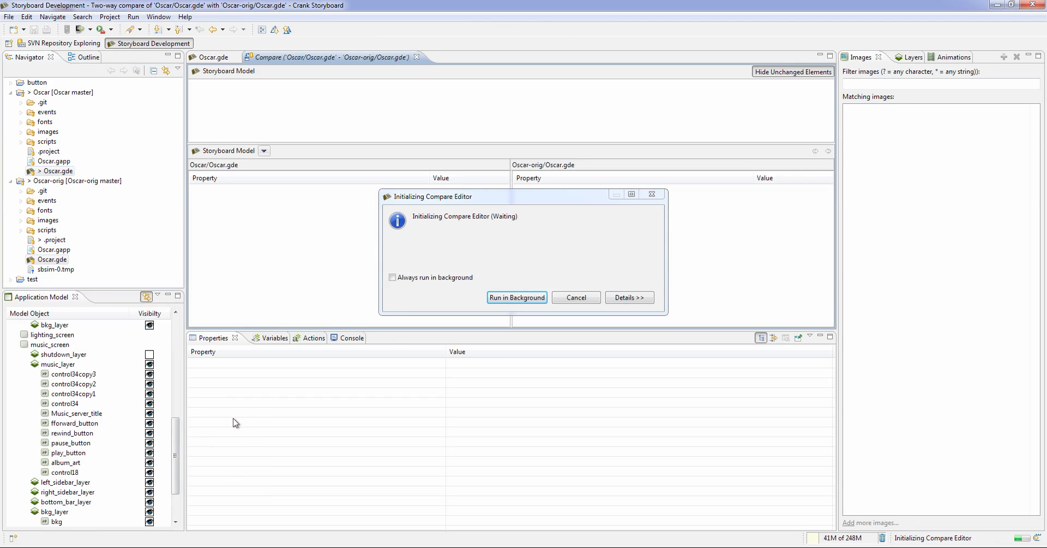
Run the compare initialization in the background until the Compare editor loads.
left_click(516, 298)
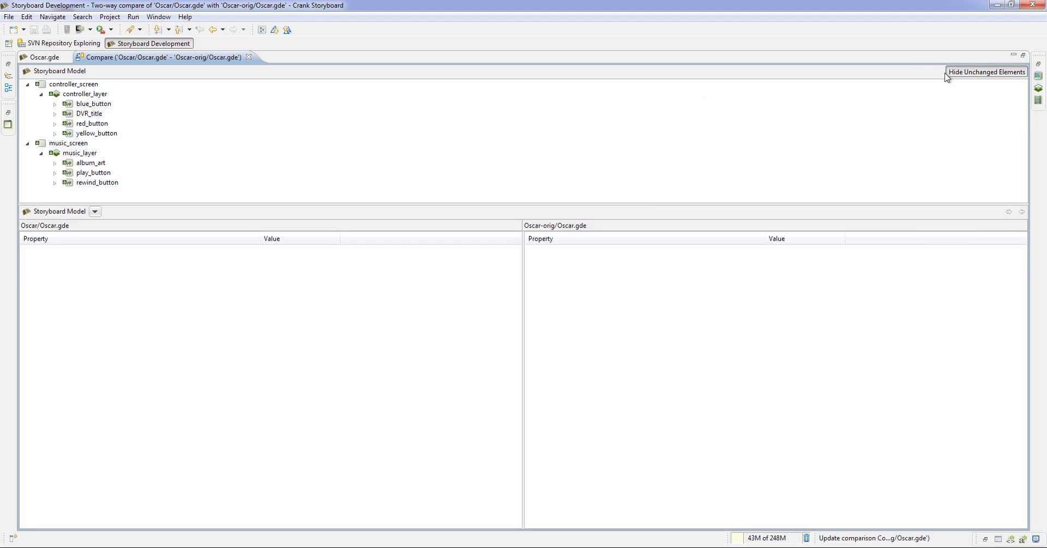
Show unchanged elements in the comparison tree and inspect controller_layer properties in both versions.
left_click(987, 71)
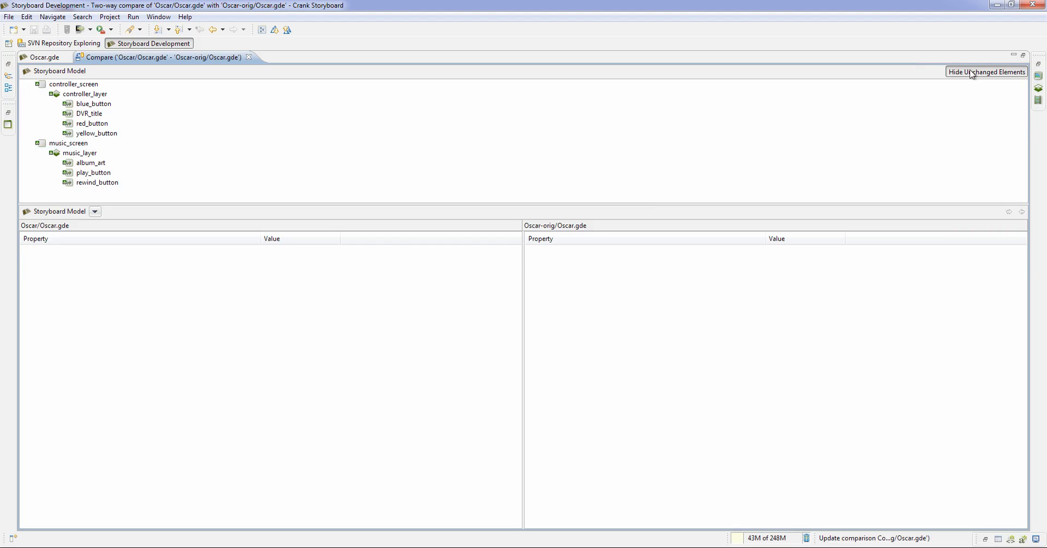
mouse_move(972, 74)
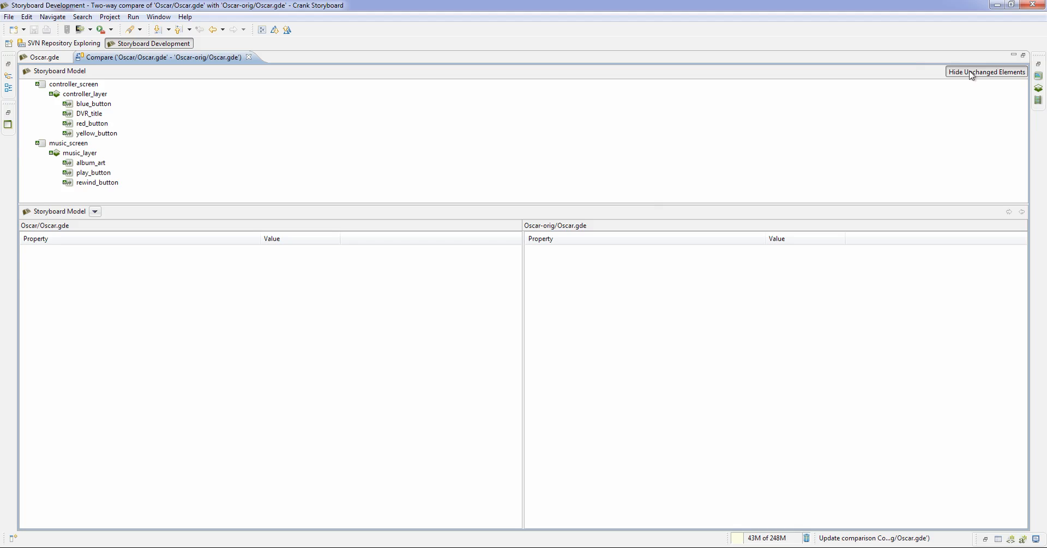
left_click(987, 71)
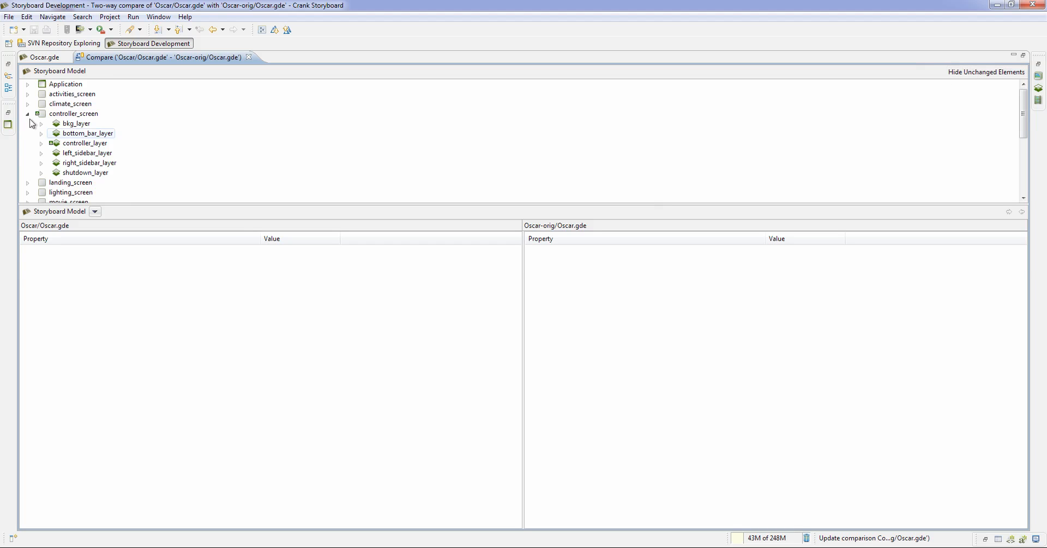
left_click(28, 114)
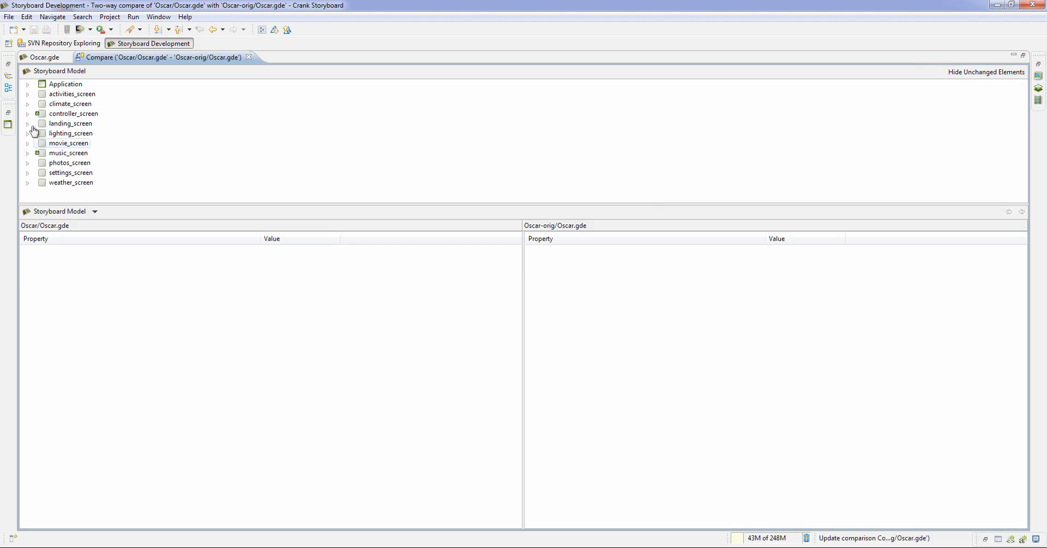
left_click(28, 113)
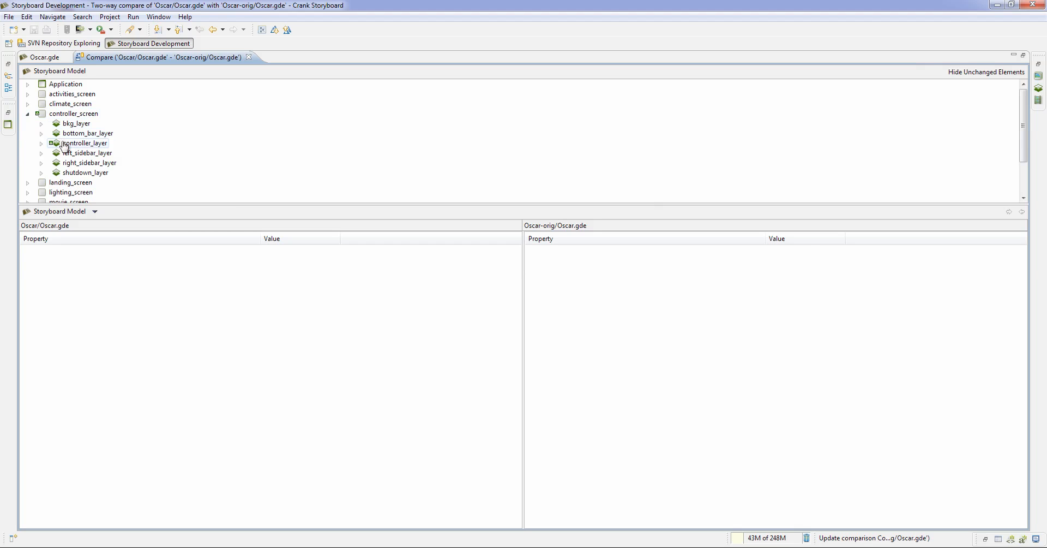
left_click(48, 143)
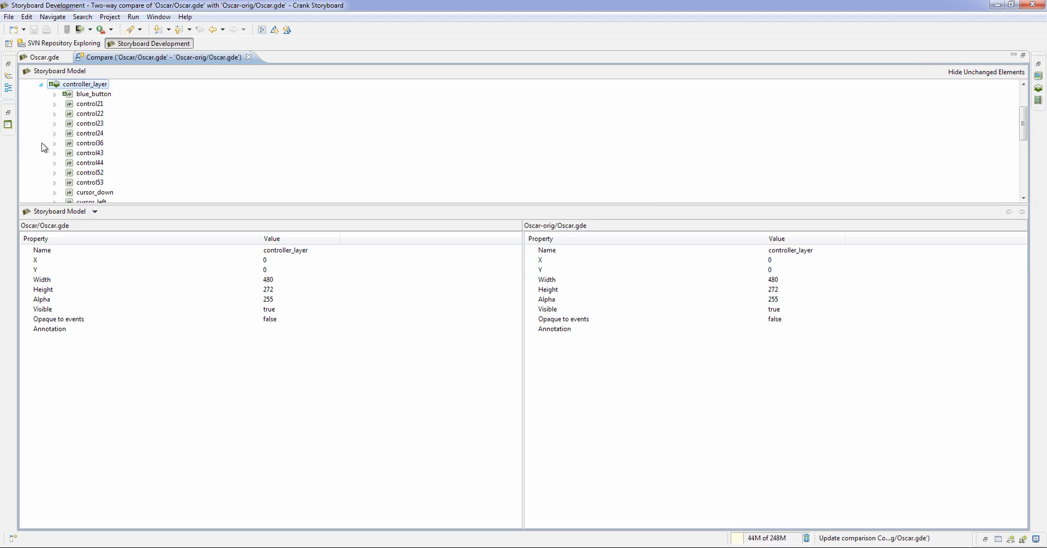
Compare blue_button, DVR_title text font, yellow_button and red_button differences between versions.
left_click(95, 93)
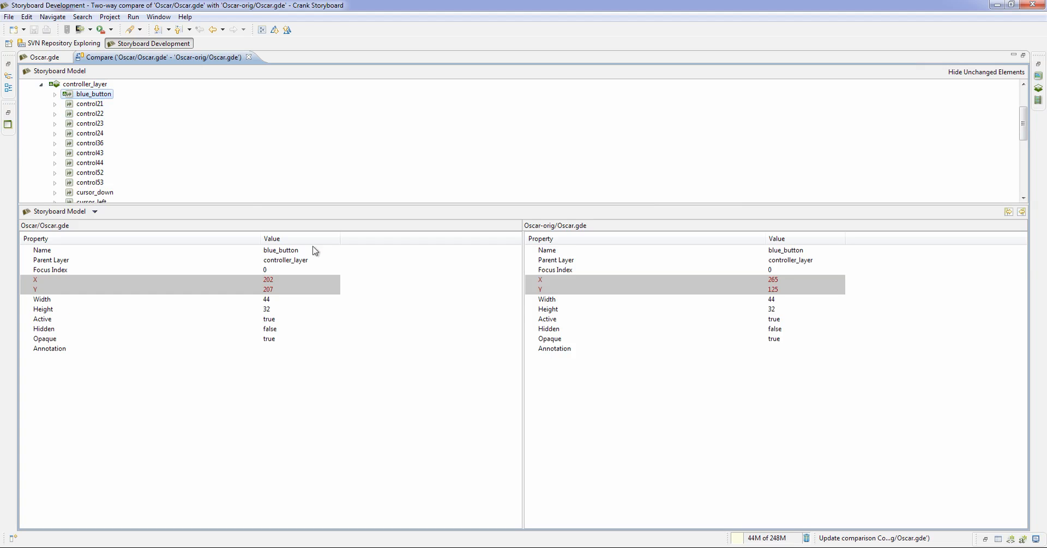
mouse_move(119, 285)
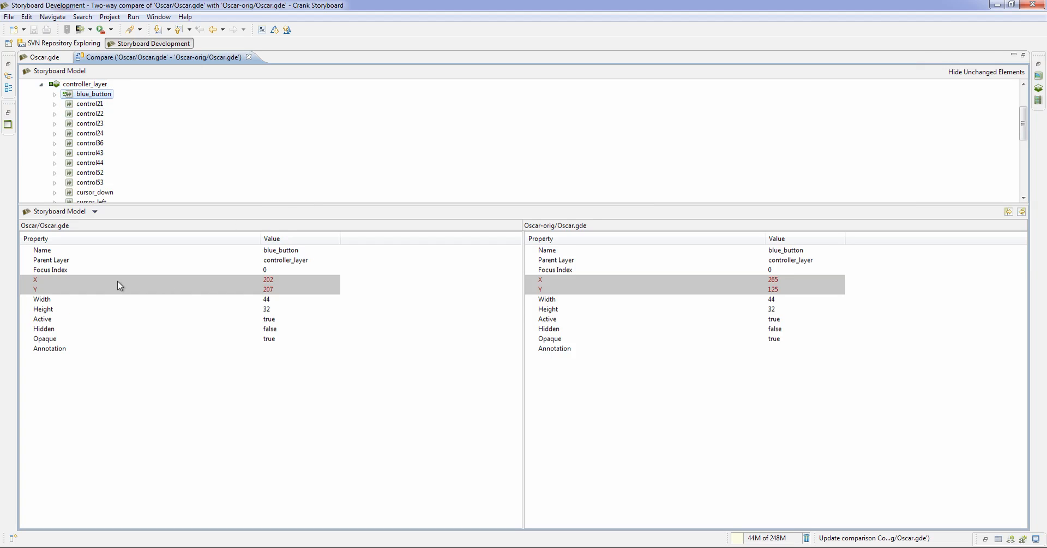
scroll("down", 3)
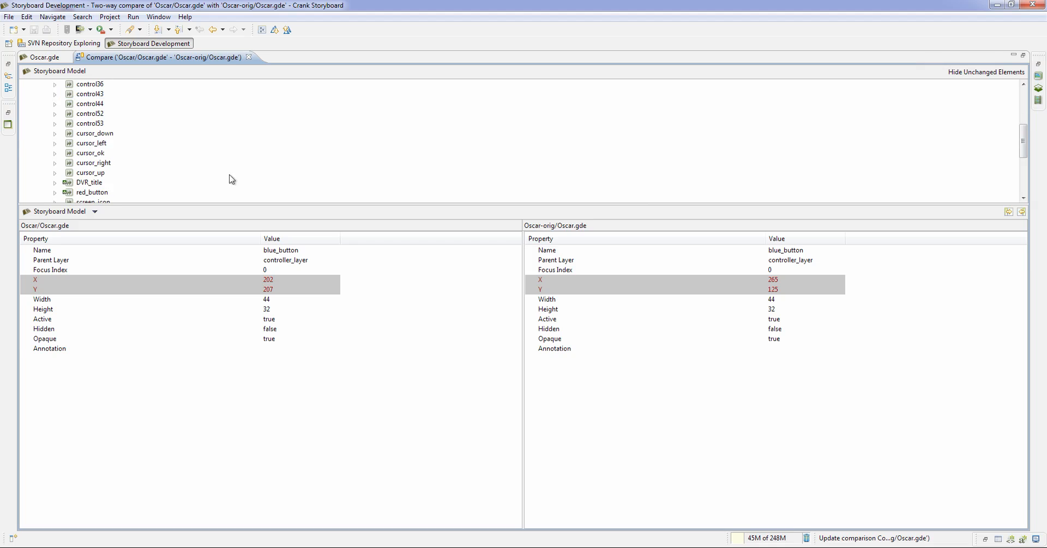
left_click(90, 182)
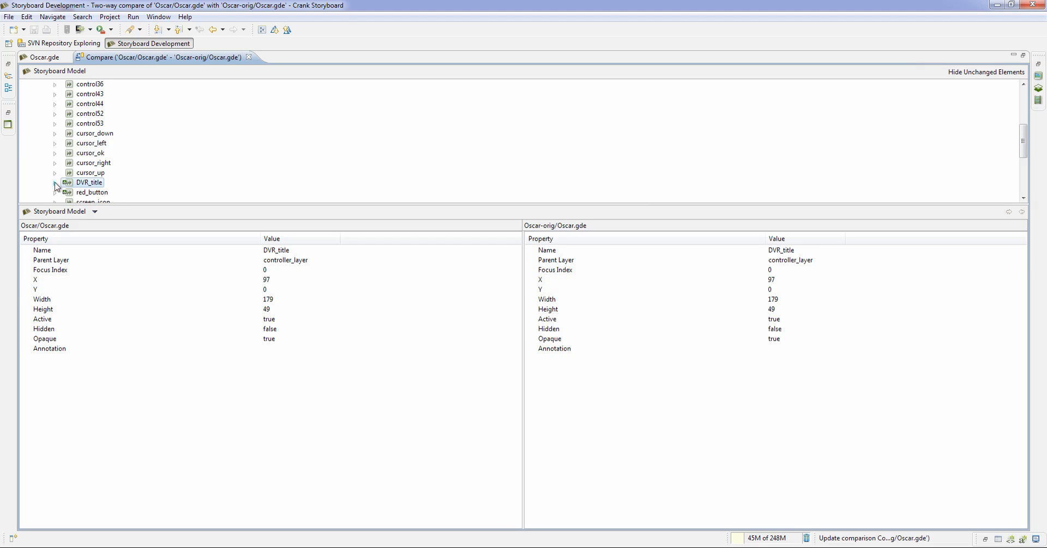
left_click(57, 182)
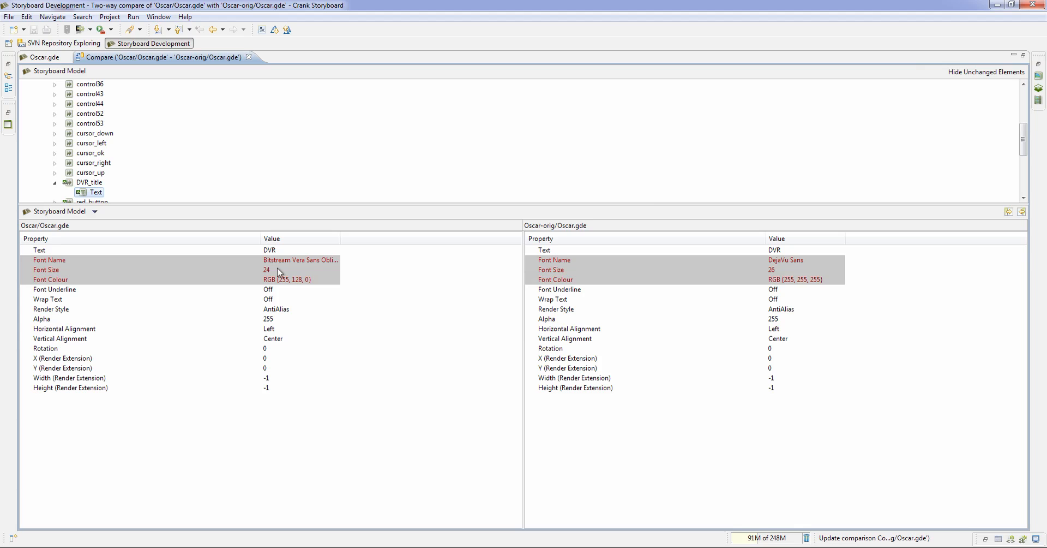
mouse_move(165, 212)
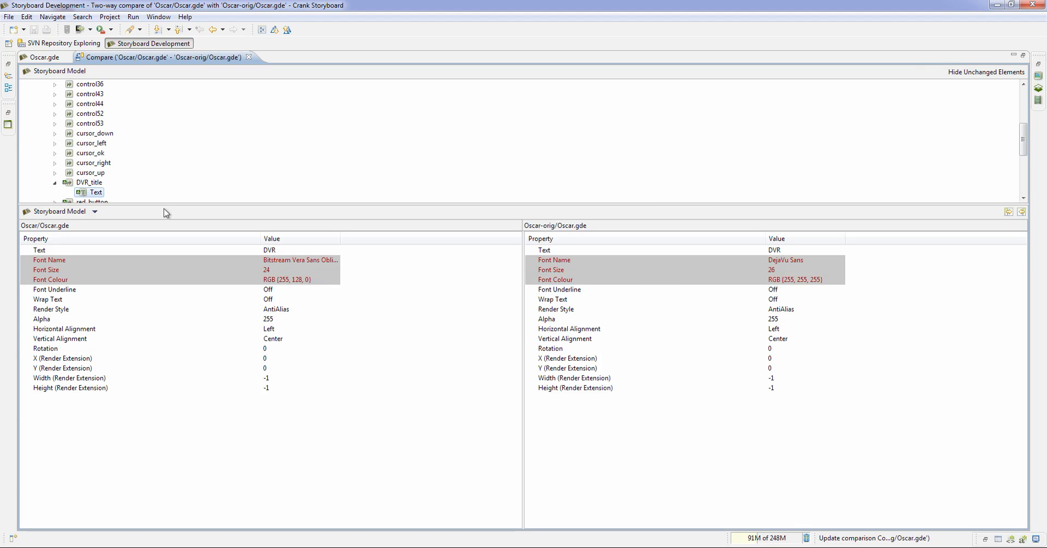
left_click(98, 163)
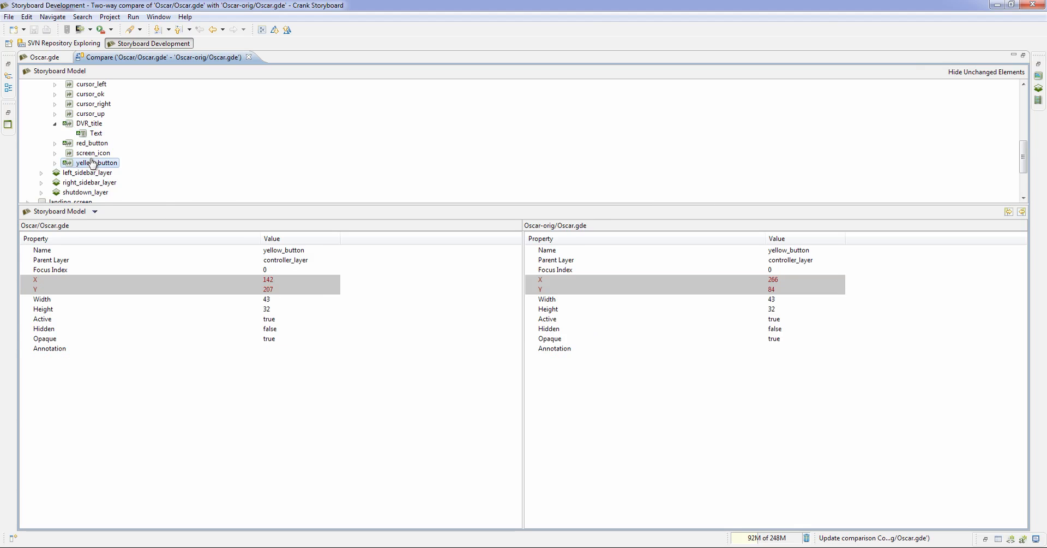
left_click(92, 143)
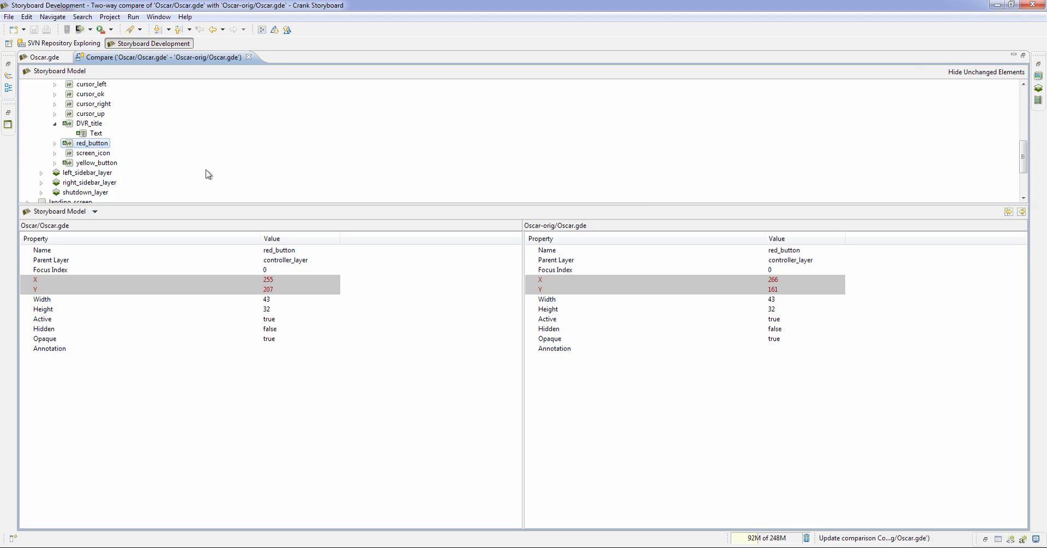
scroll("down", 3)
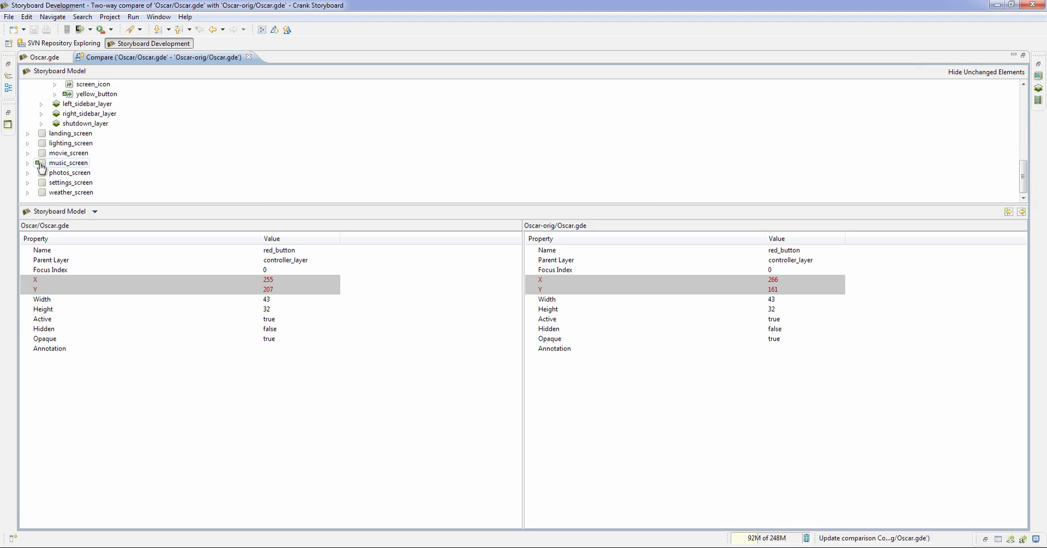
Compare album_art image scaling, album_art position and size, and rewind_button X position, then collapse the tree.
left_click(28, 163)
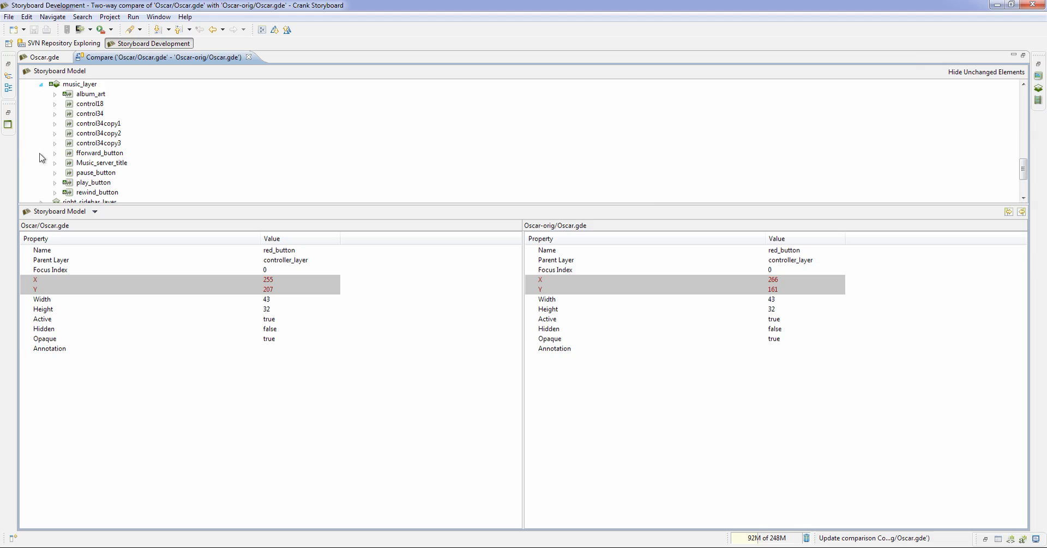
left_click(56, 93)
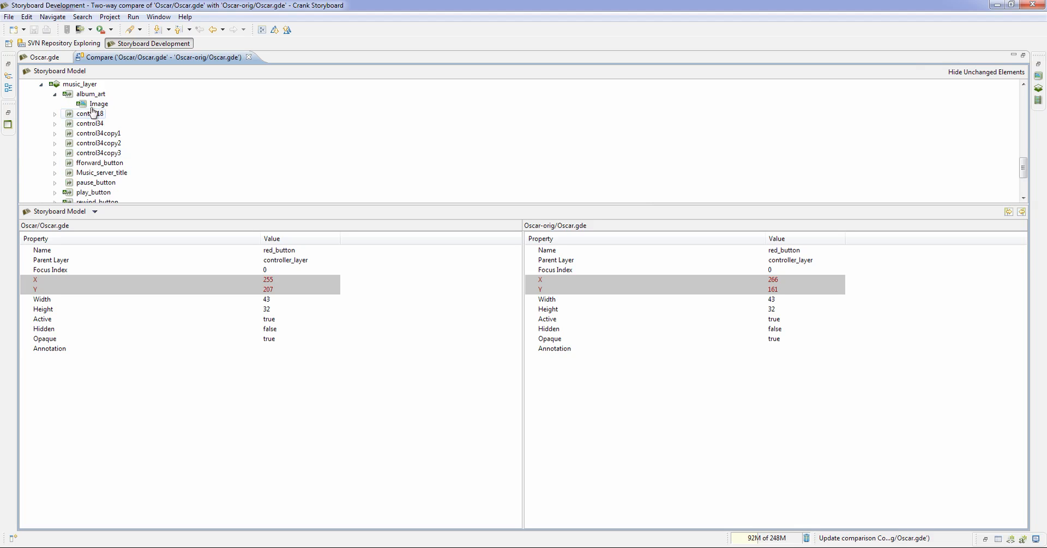
left_click(100, 104)
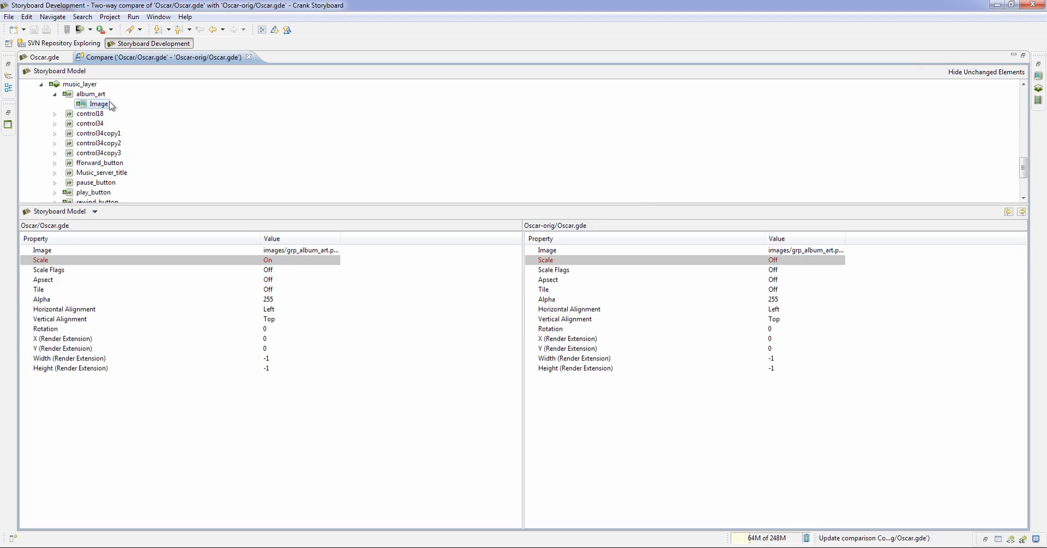
left_click(91, 93)
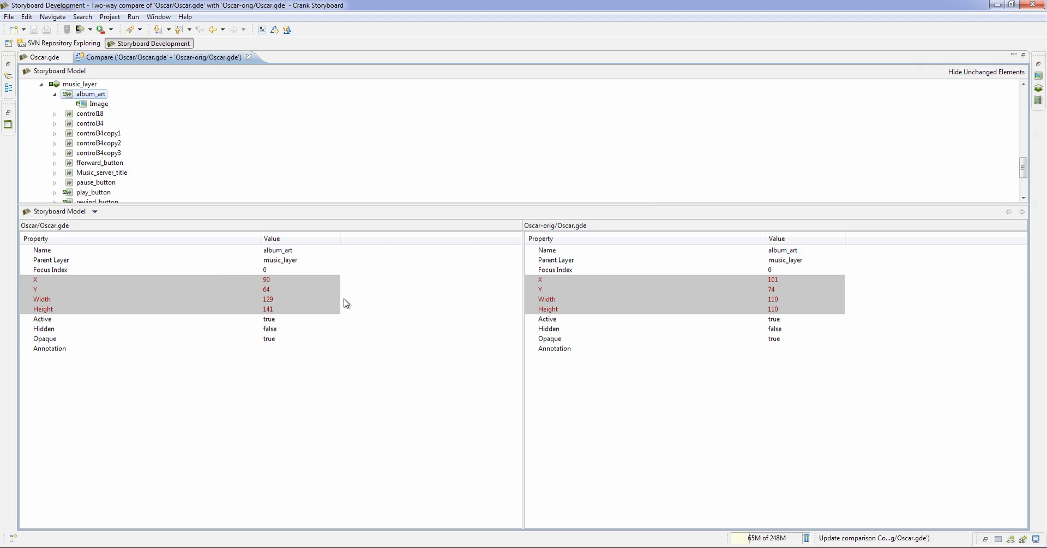
left_click(98, 104)
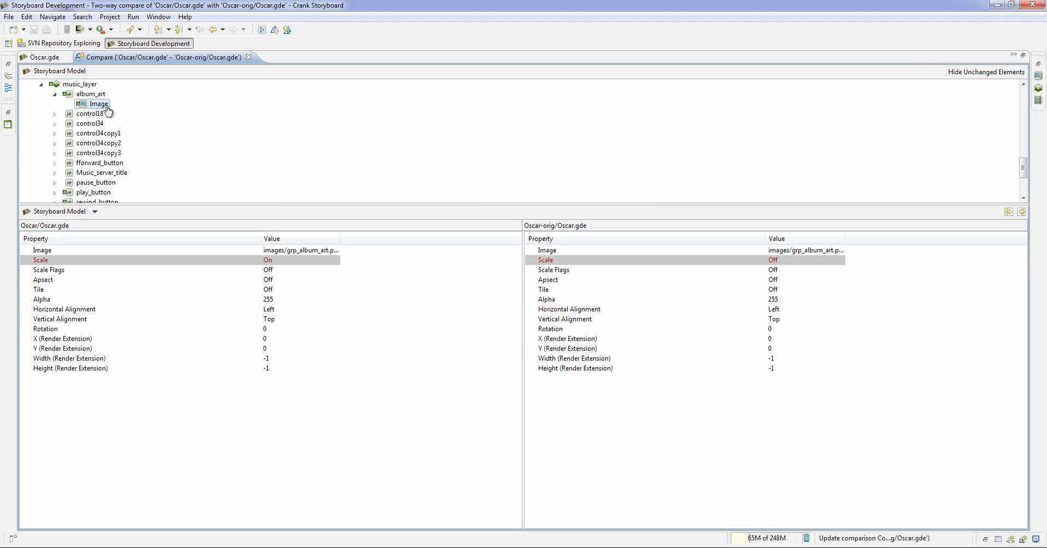
mouse_move(219, 181)
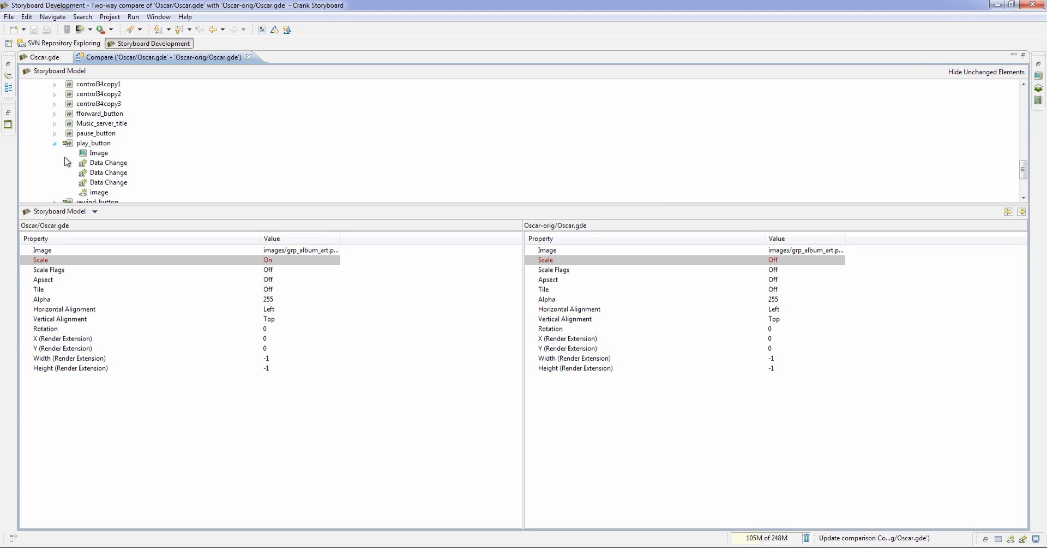
left_click(95, 143)
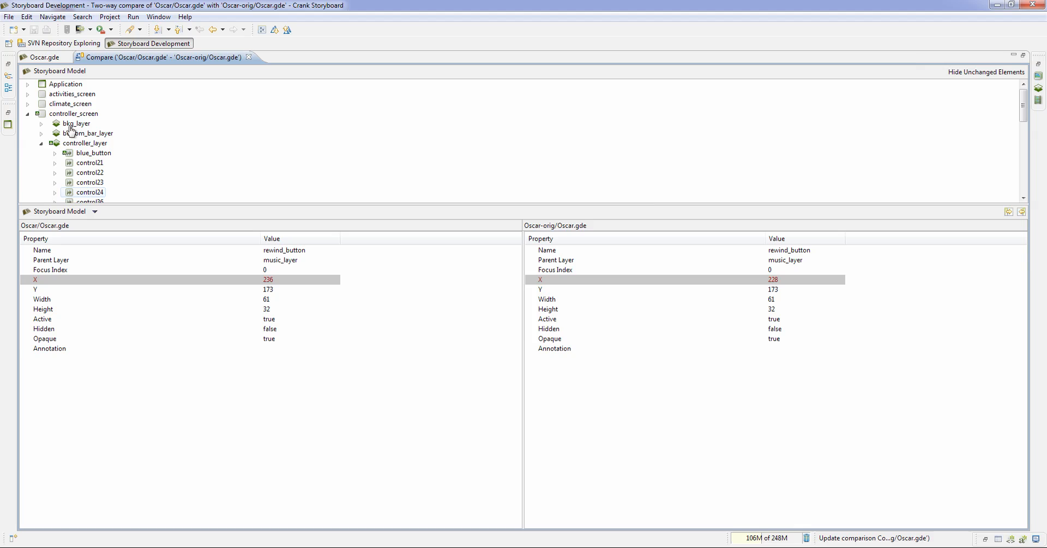
left_click(28, 113)
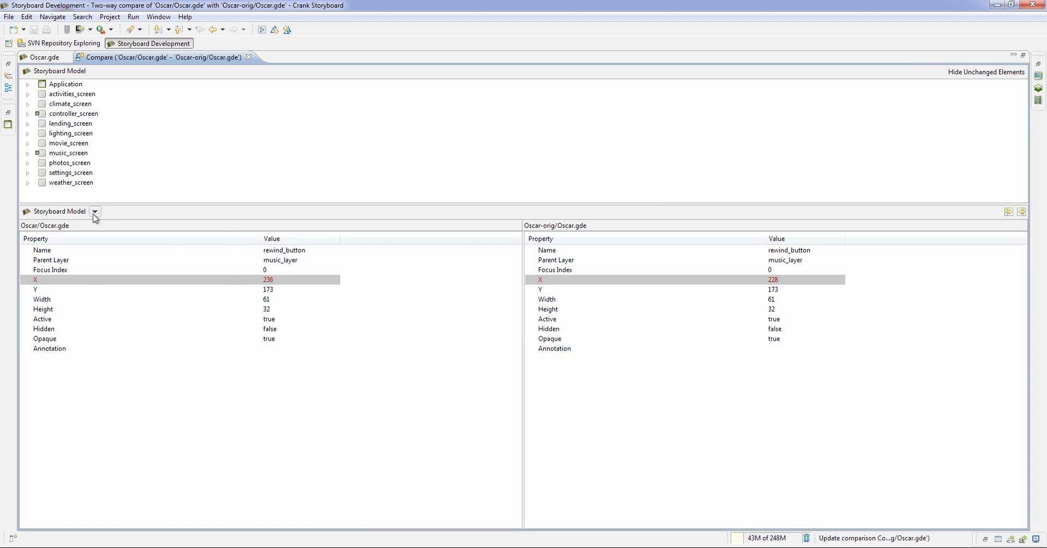
Switch to Graphical Diff Viewer and render controller_screen for both versions.
left_click(94, 212)
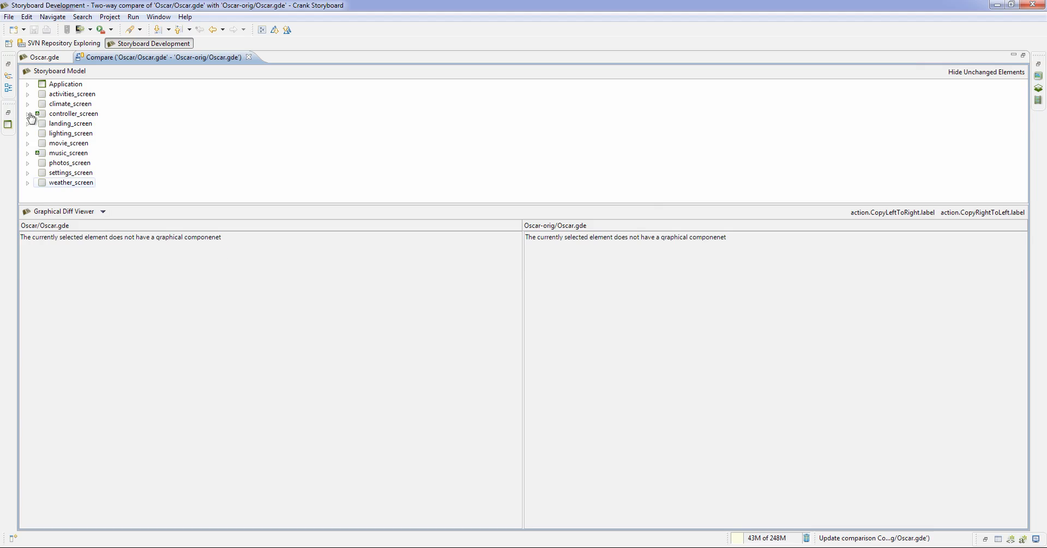
left_click(73, 114)
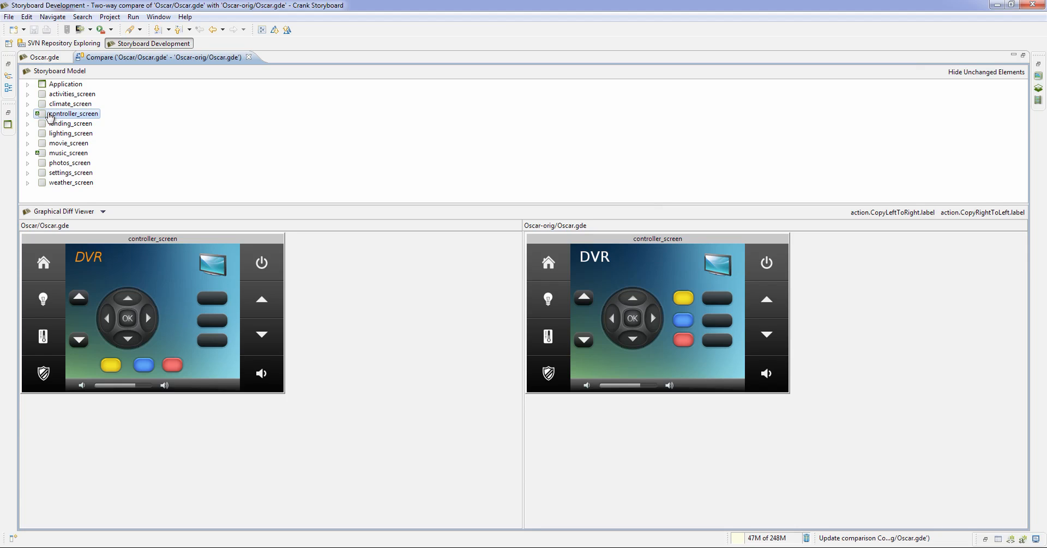
mouse_move(88, 122)
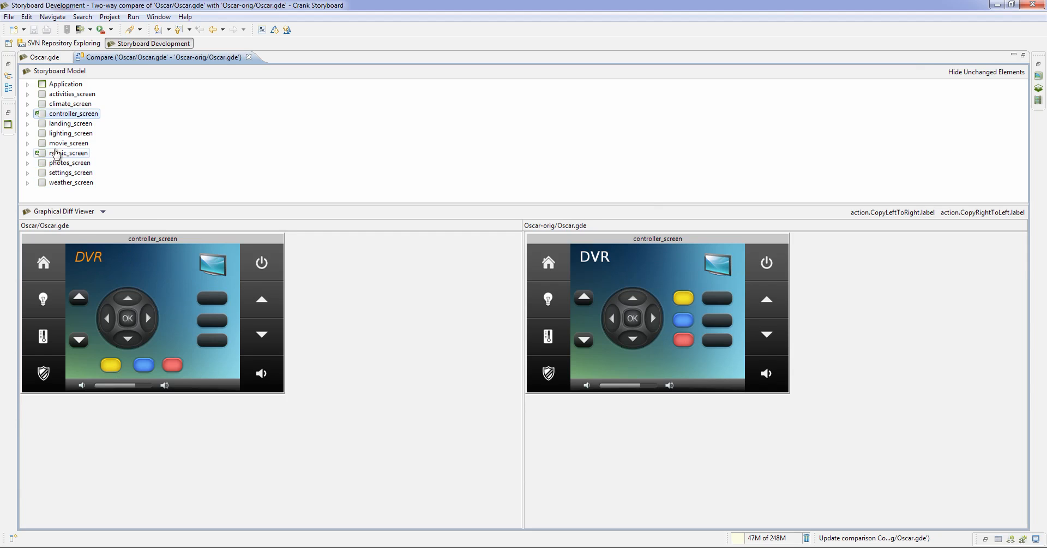
Render music_screen side by side, then expand controller_screen to isolate the DVR title graphic.
left_click(68, 152)
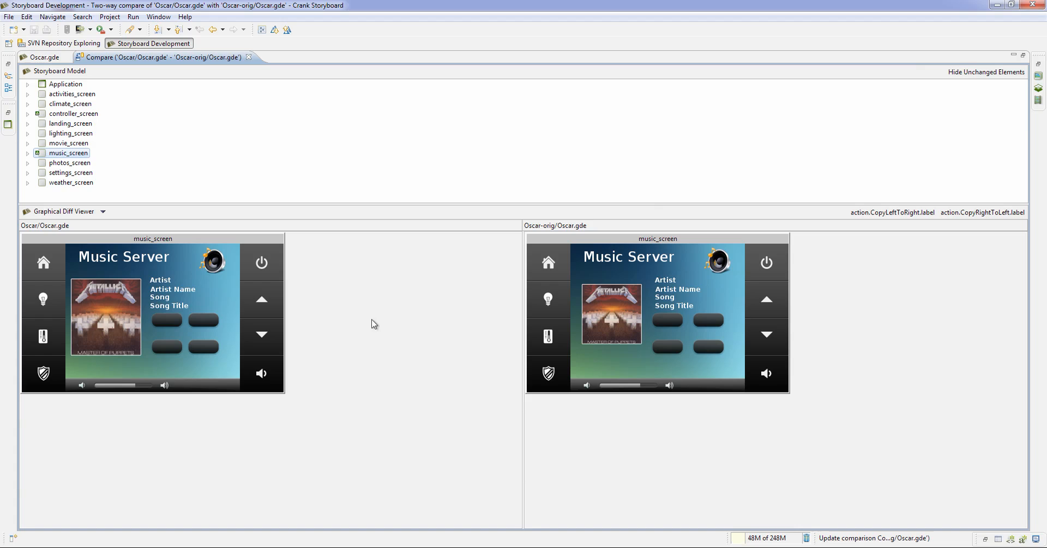
left_click(28, 114)
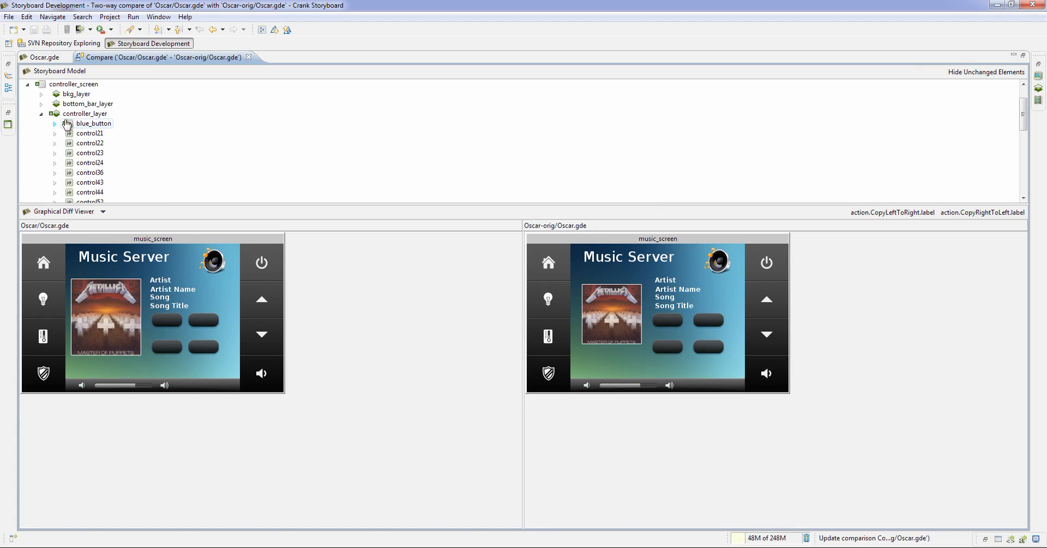
left_click(95, 123)
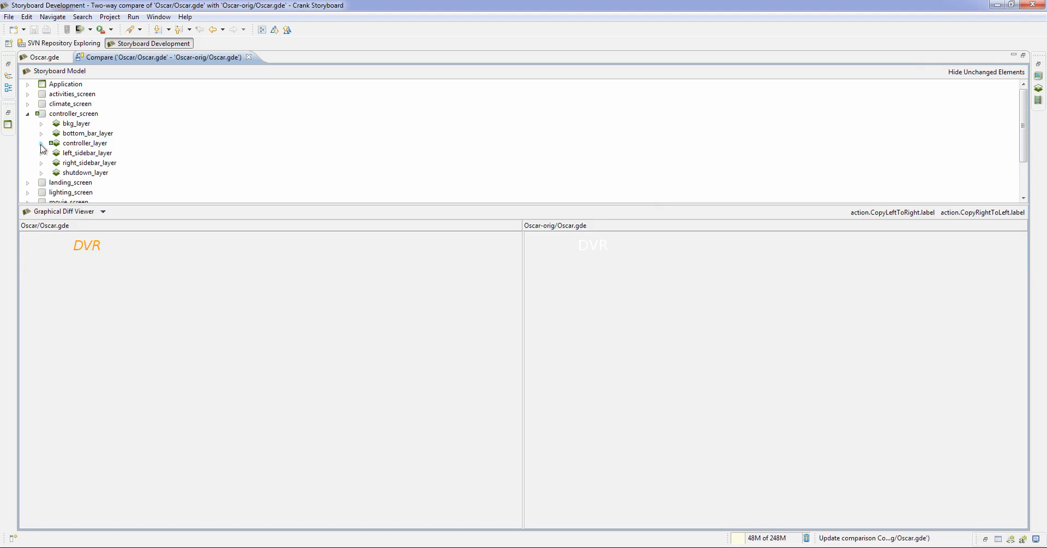
Restore the Compare editor from maximized, revealing Navigator, Application Model, Properties and Images views.
left_click(73, 113)
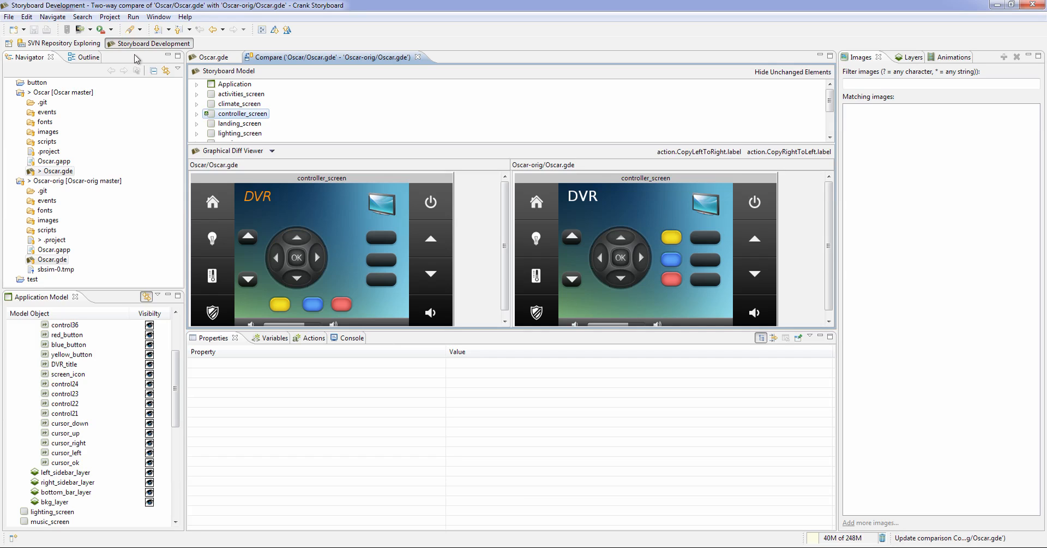
mouse_move(136, 59)
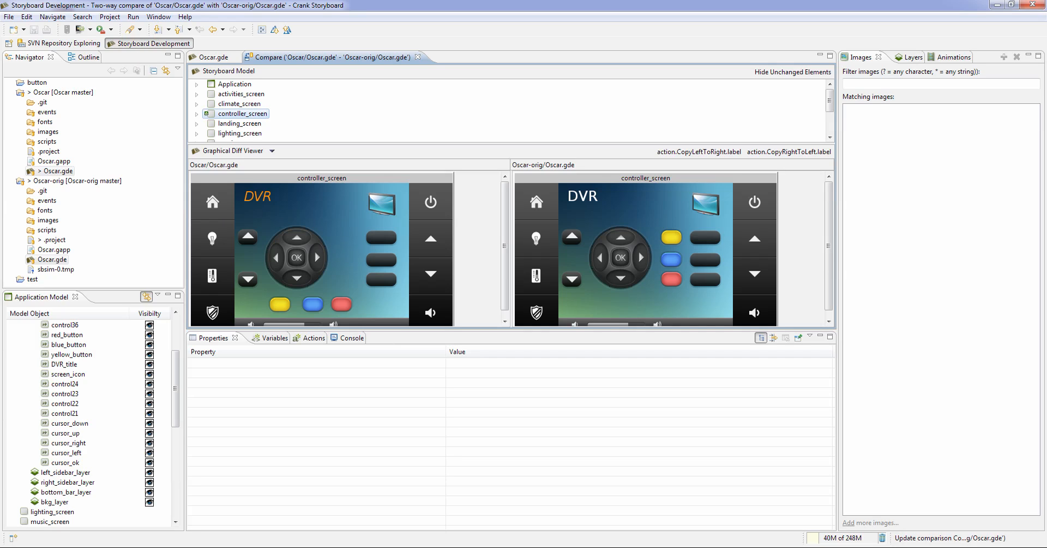